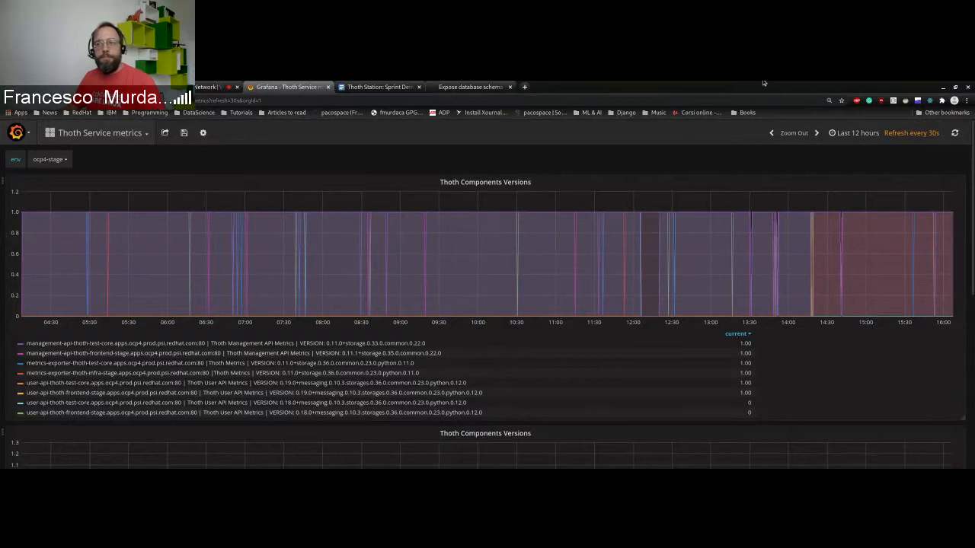
Zoom in, glance at the schema-exposure issue, and scroll down to the schema revision panels
key(ctrl+plus)
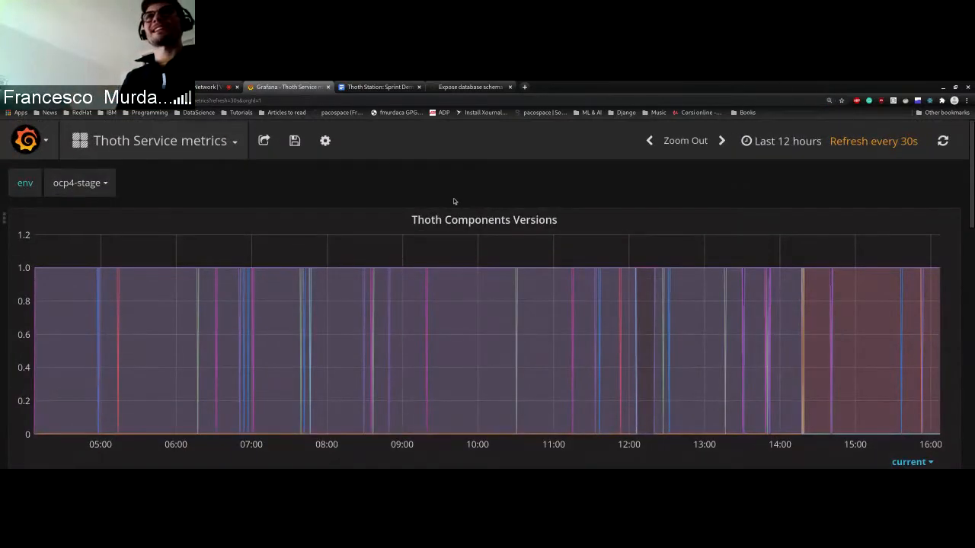
mouse_move(306, 191)
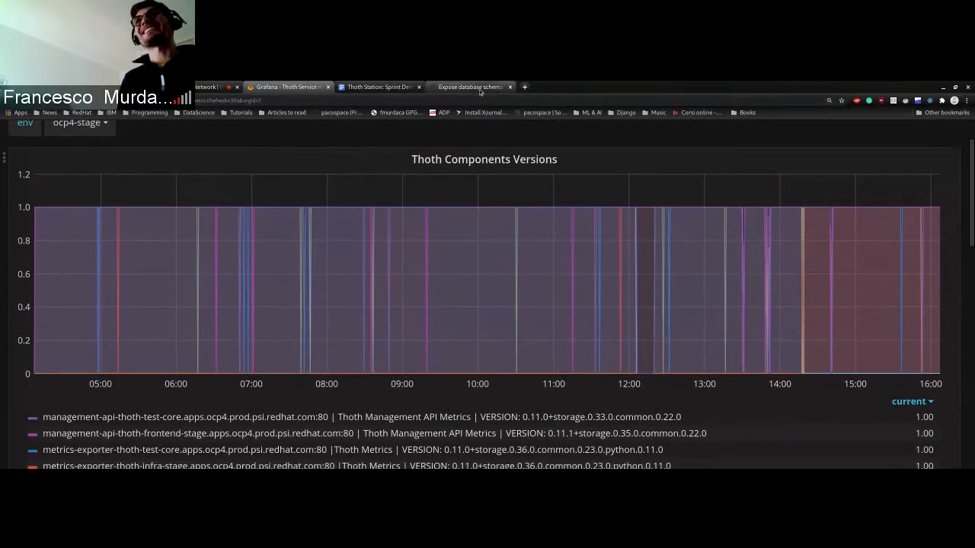
click(470, 86)
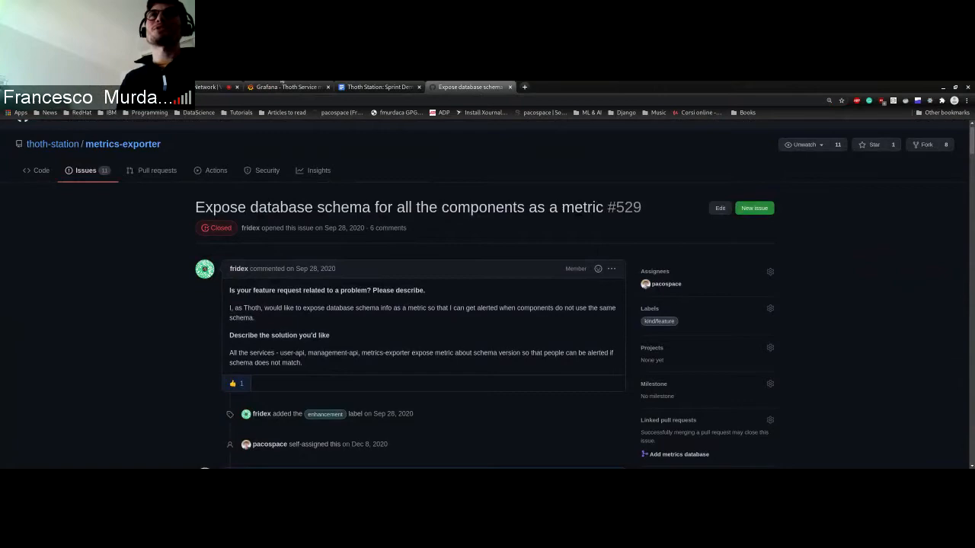
mouse_move(290, 87)
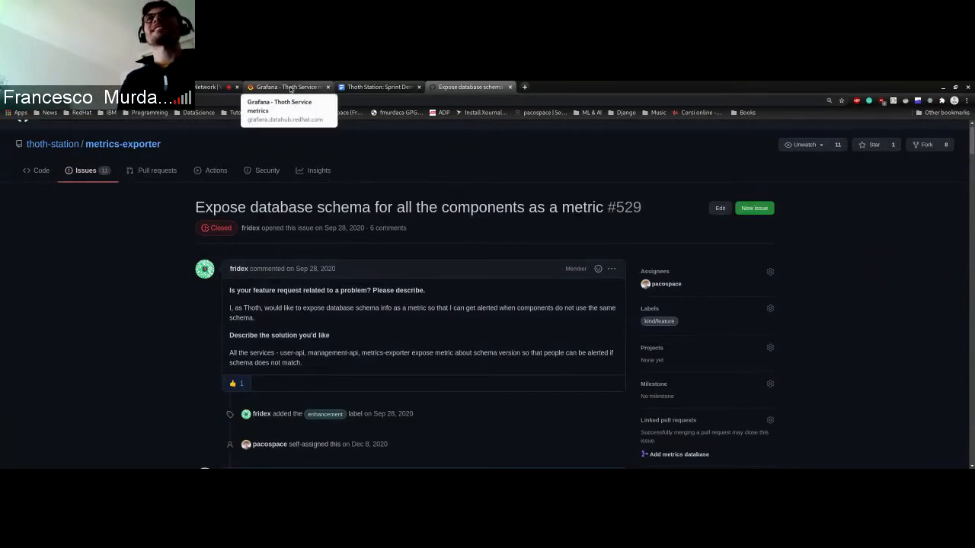
click(288, 86)
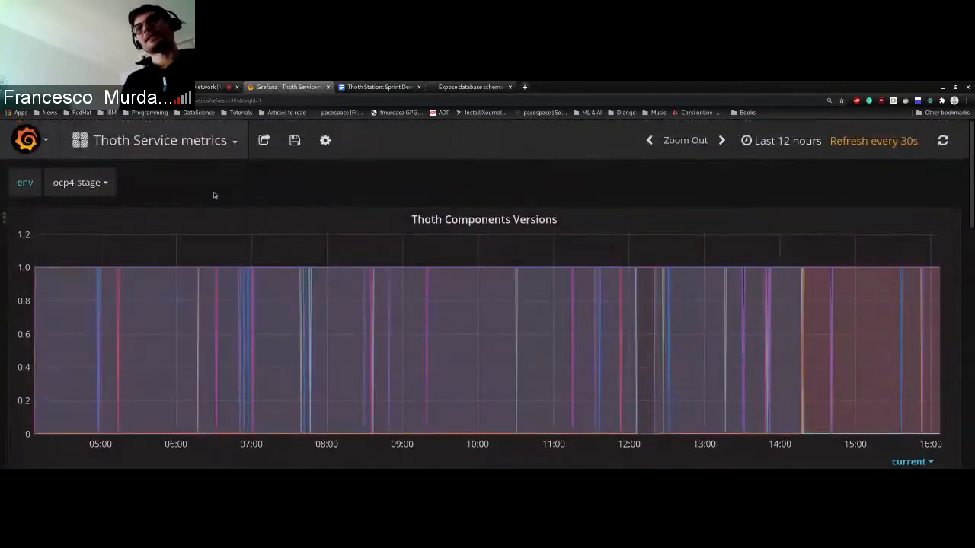
scroll(down, 3)
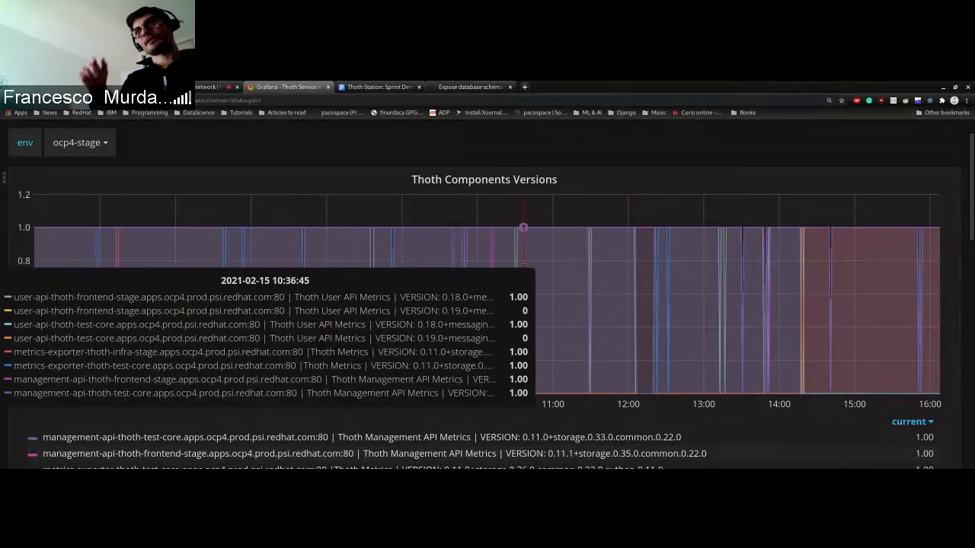
mouse_move(852, 227)
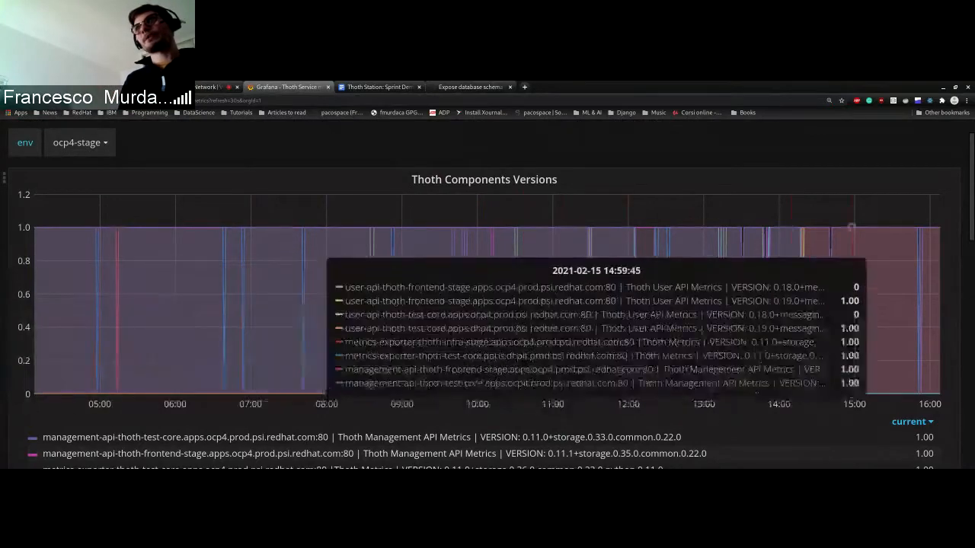
scroll(down, 3)
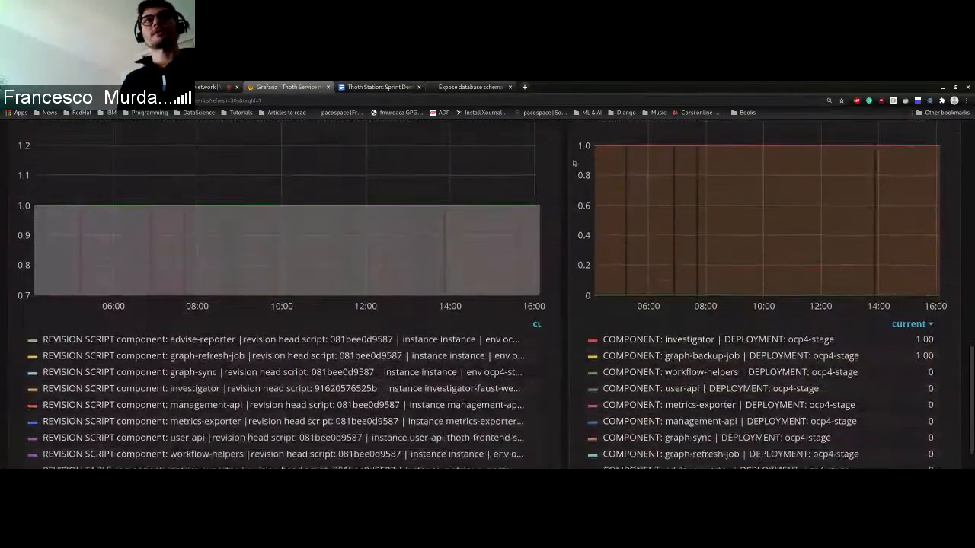
Scroll through the revision script heads and per-component ocp4-stage schema-match panels
scroll(down, 3)
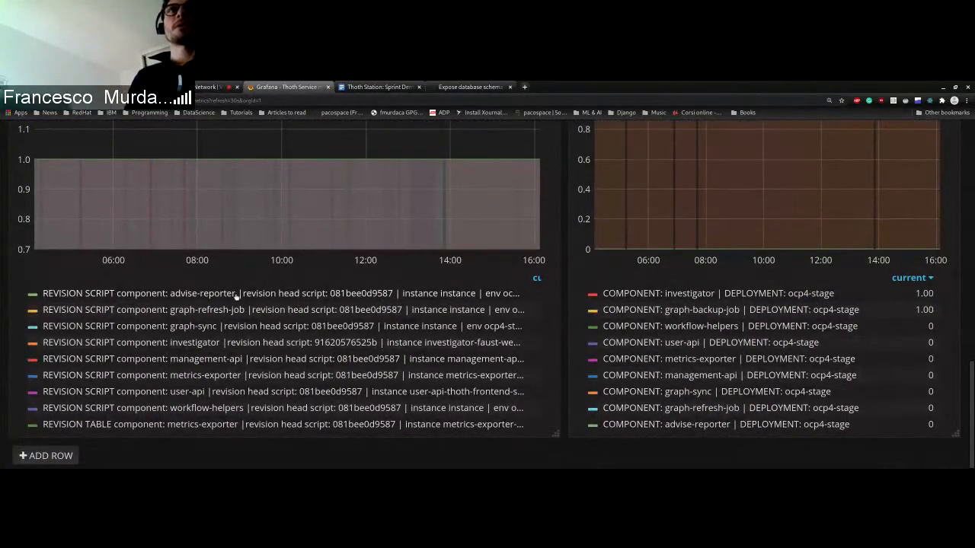
mouse_move(209, 160)
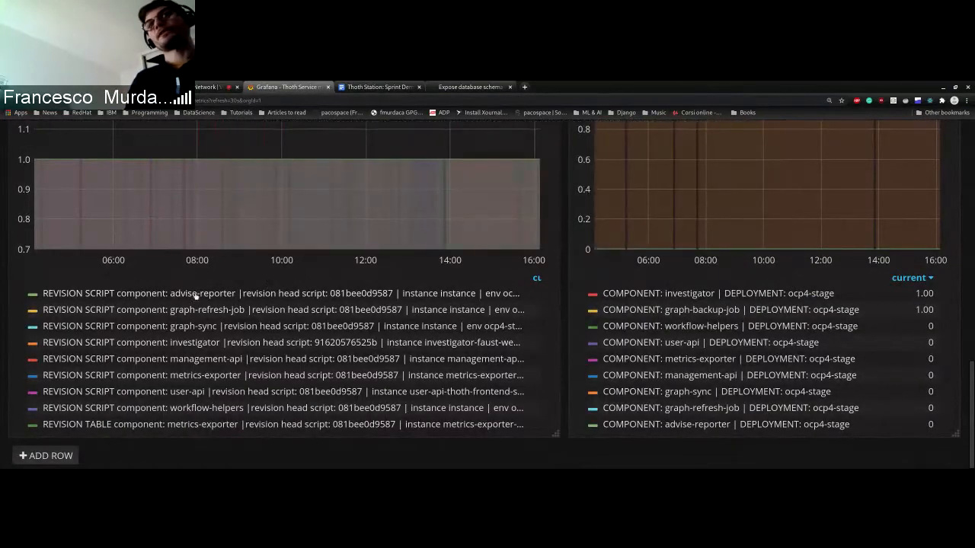
mouse_move(212, 158)
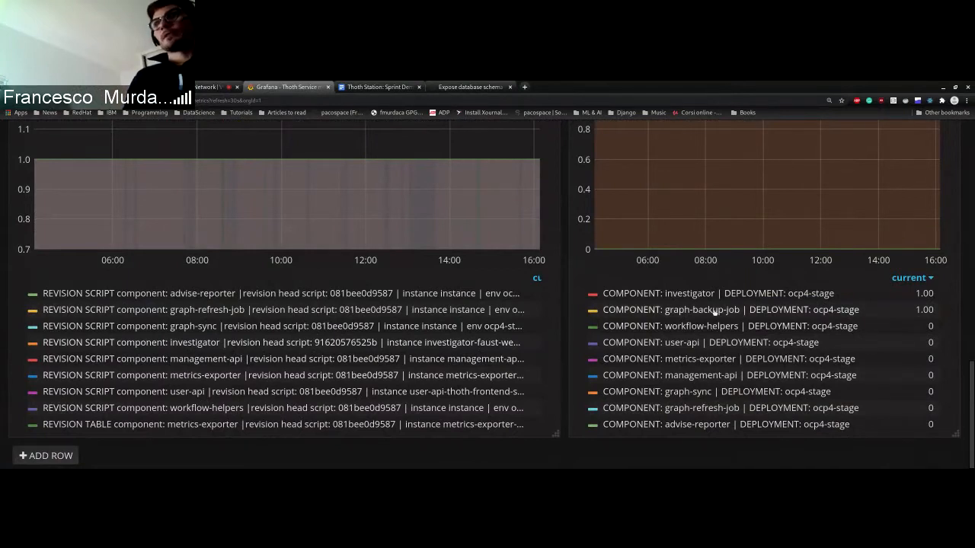
mouse_move(307, 287)
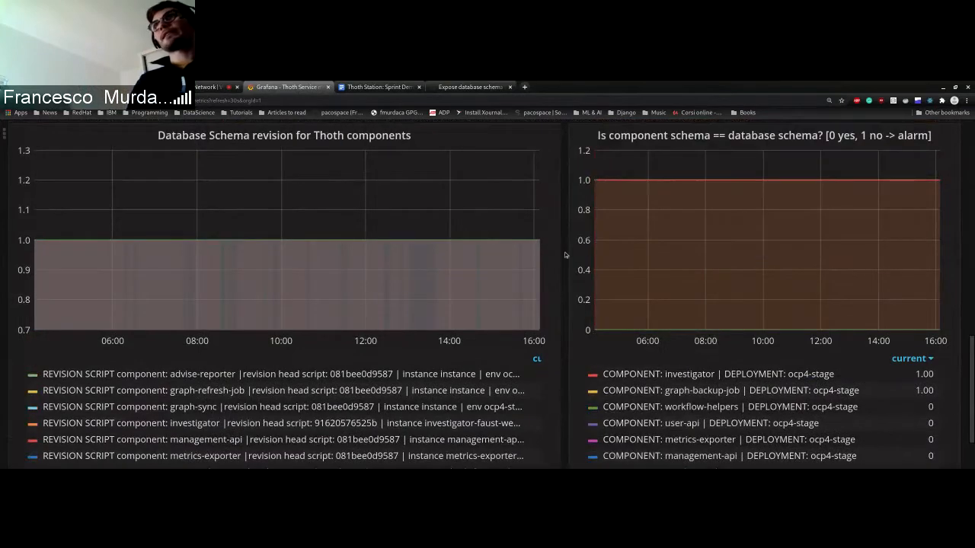
mouse_move(674, 181)
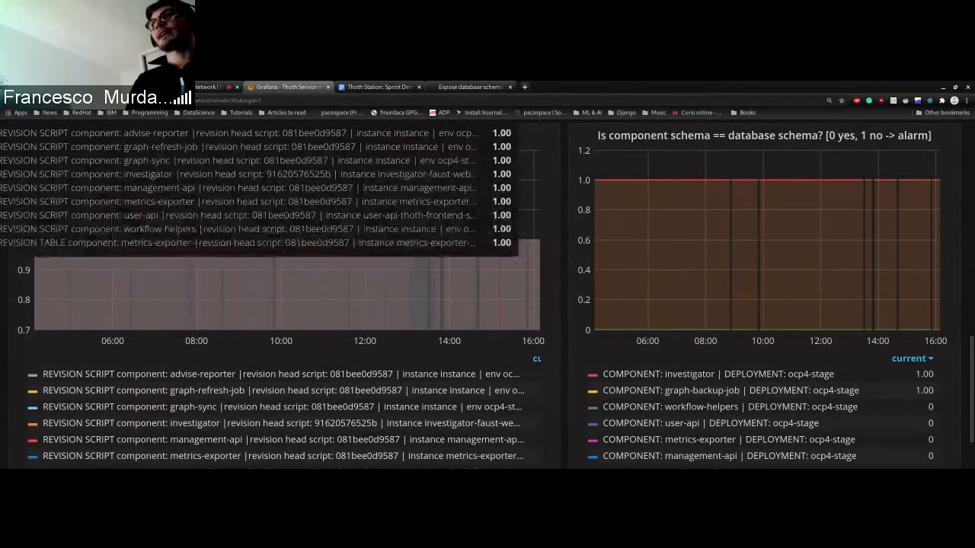
scroll(down, 3)
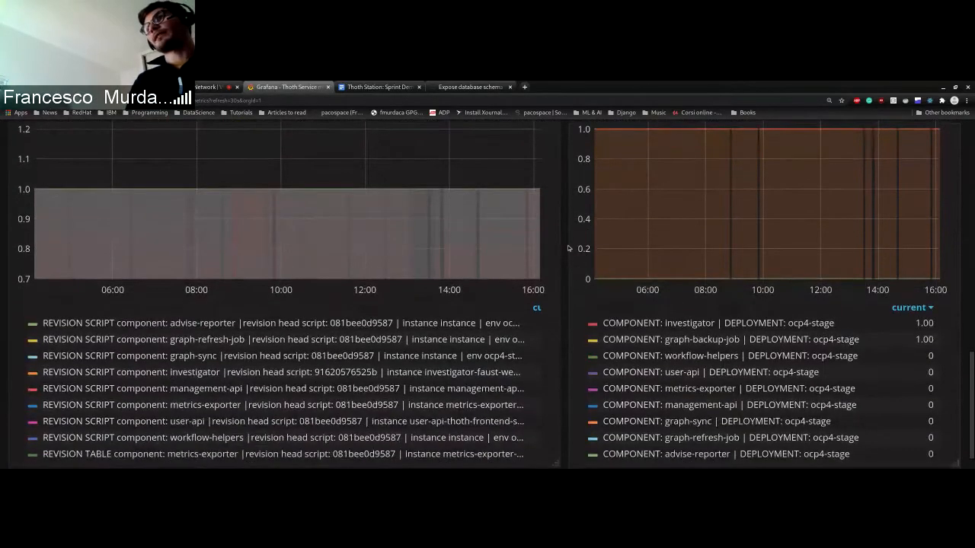
scroll(down, 3)
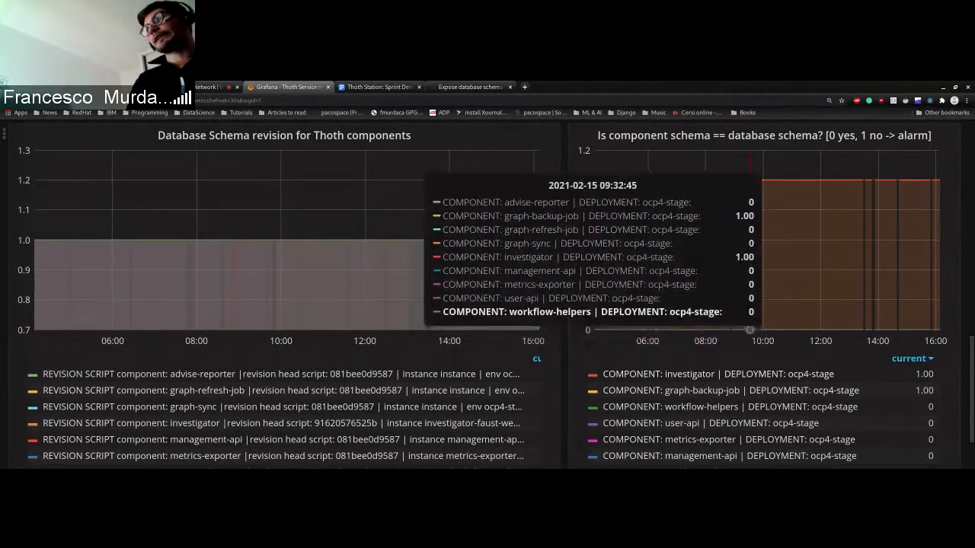
mouse_move(819, 374)
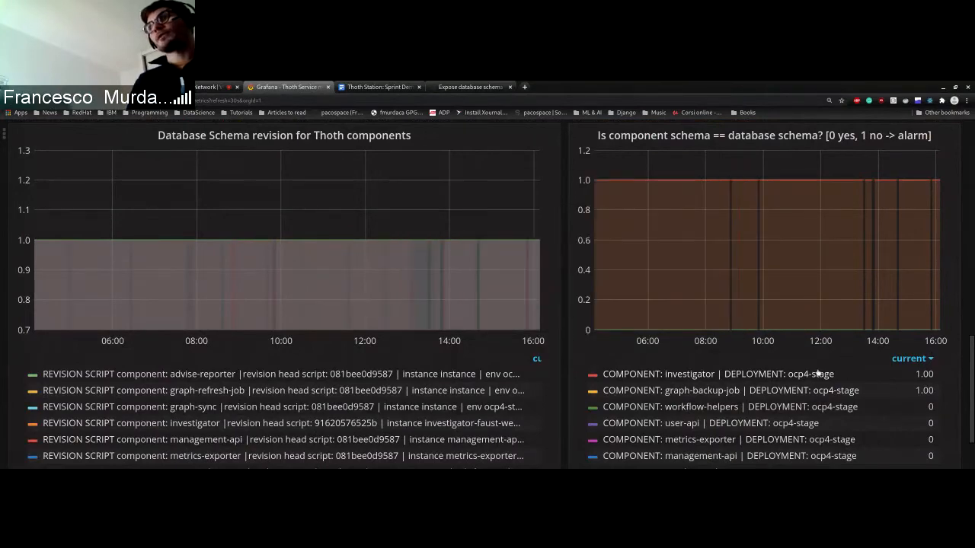
scroll(down, 3)
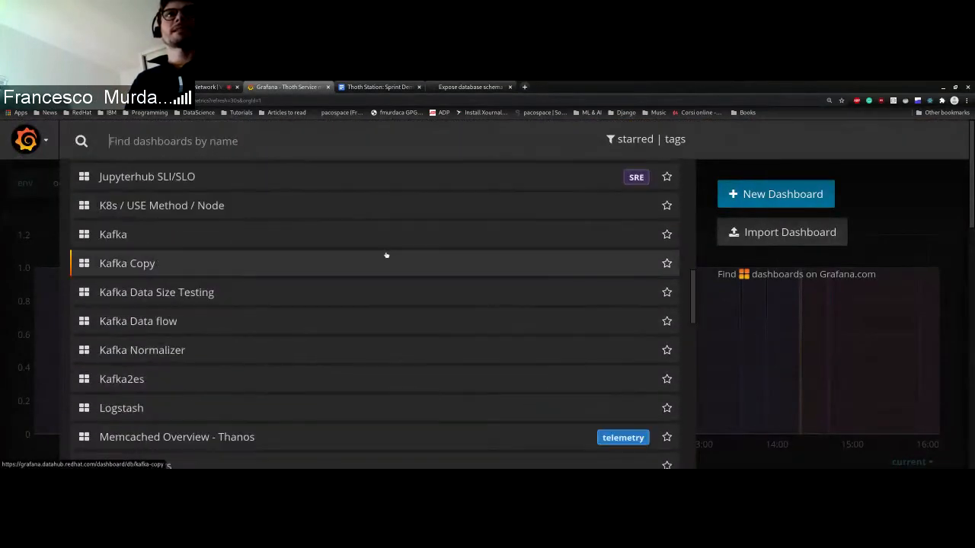
Pick Thoth PostgreSQL metrics from the dashboard list, discarding unsaved changes
scroll(down, 3)
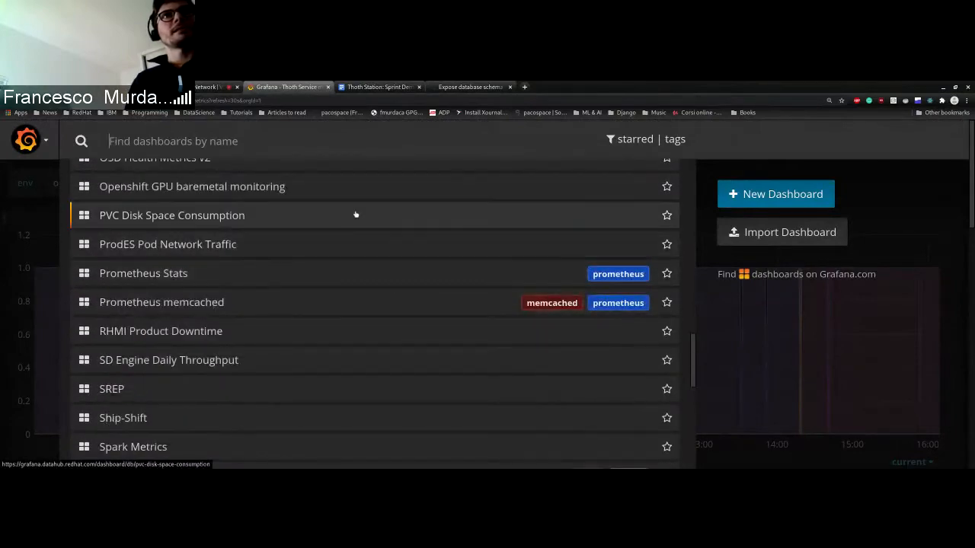
scroll(down, 3)
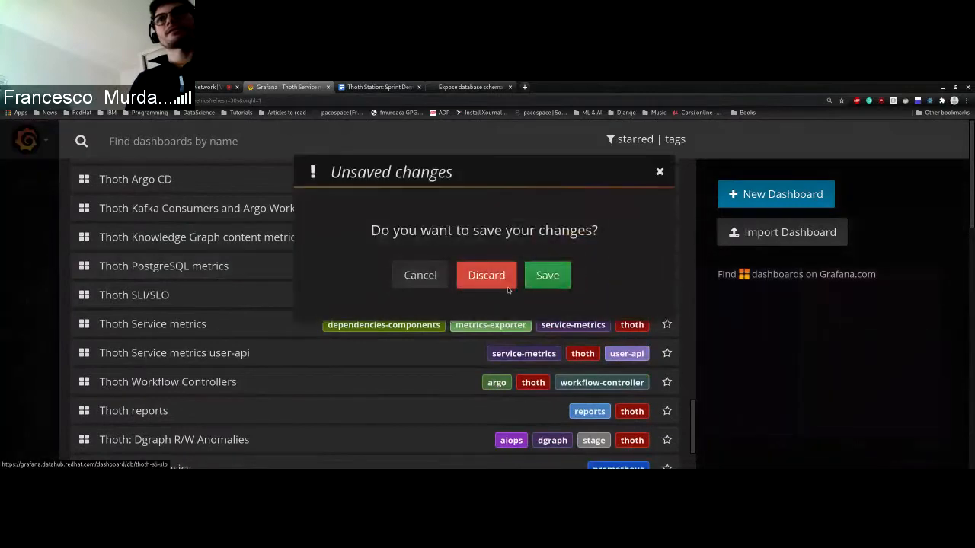
click(486, 275)
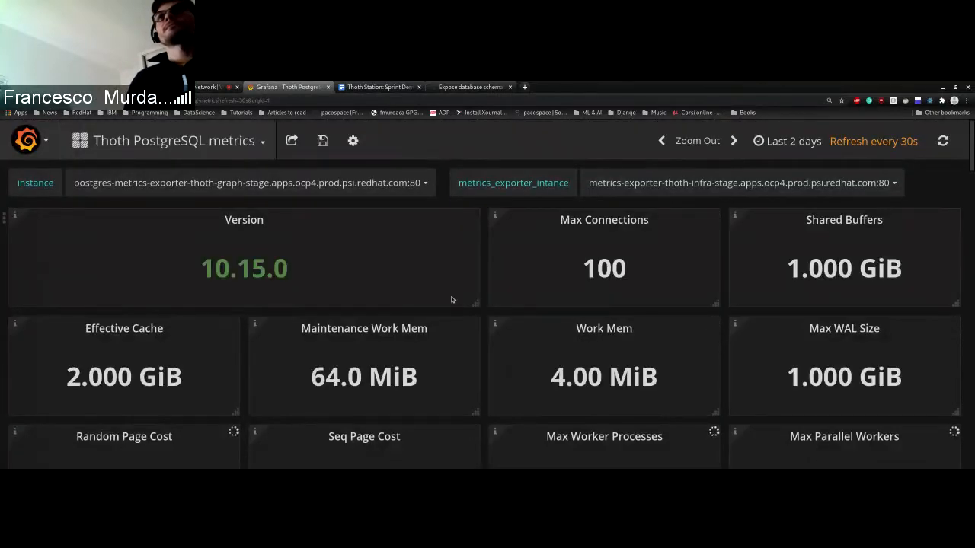
scroll(down, 3)
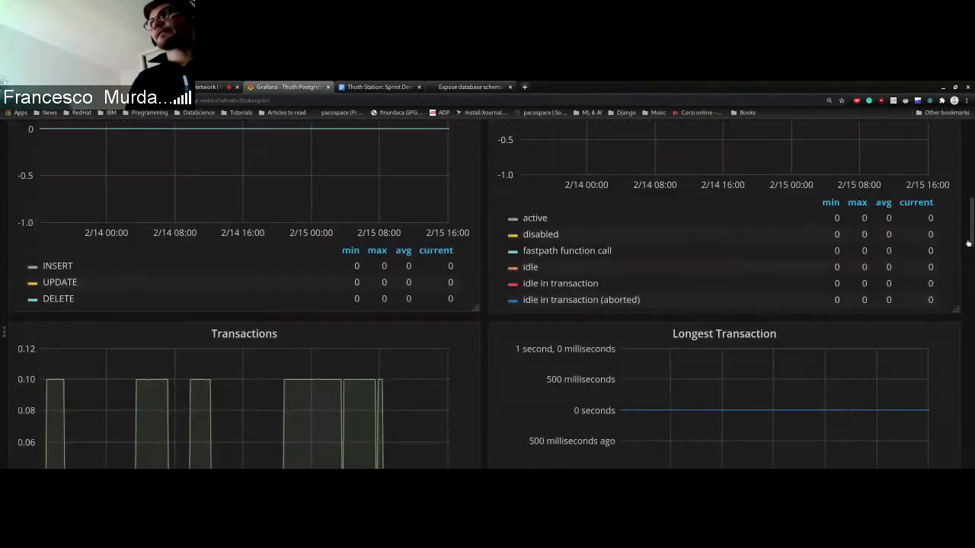
scroll(down, 3)
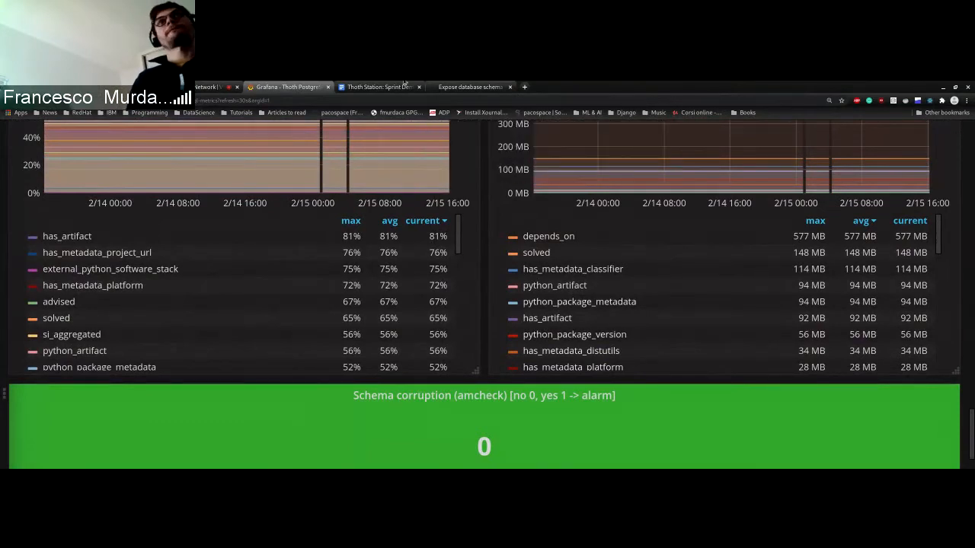
mouse_move(517, 433)
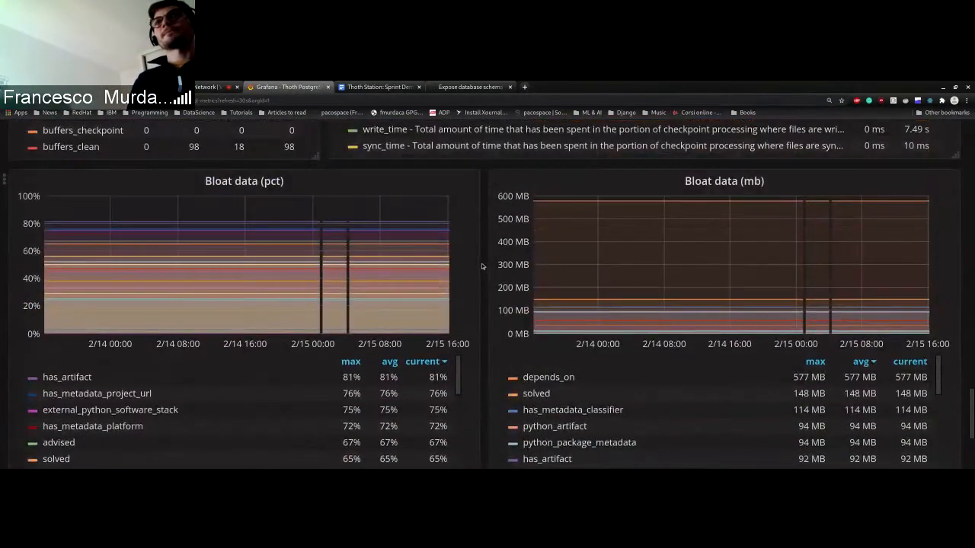
scroll(down, 3)
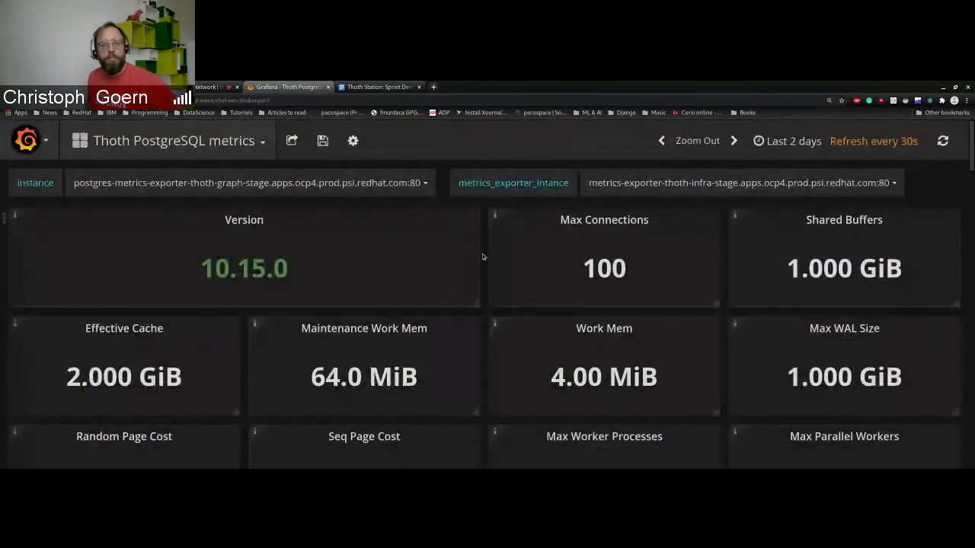
scroll(down, 3)
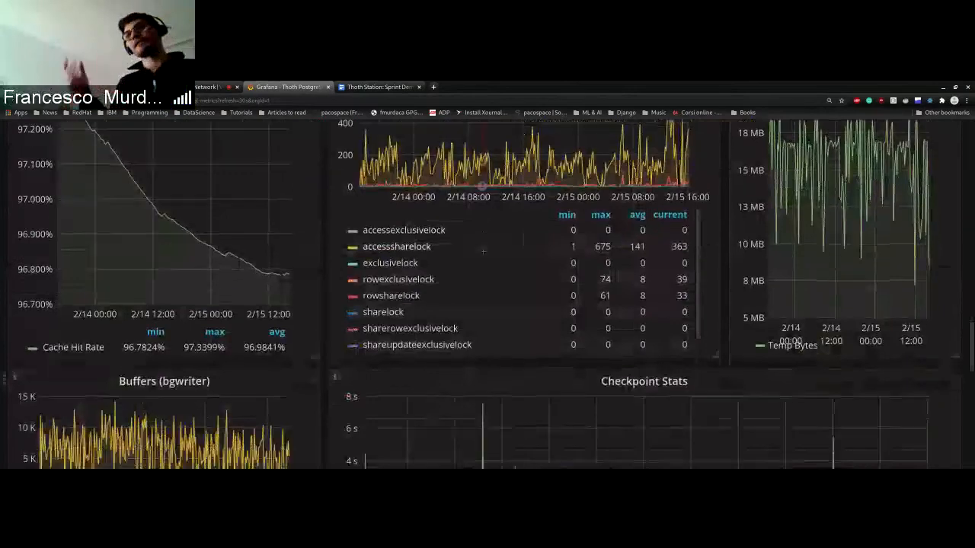
scroll(down, 3)
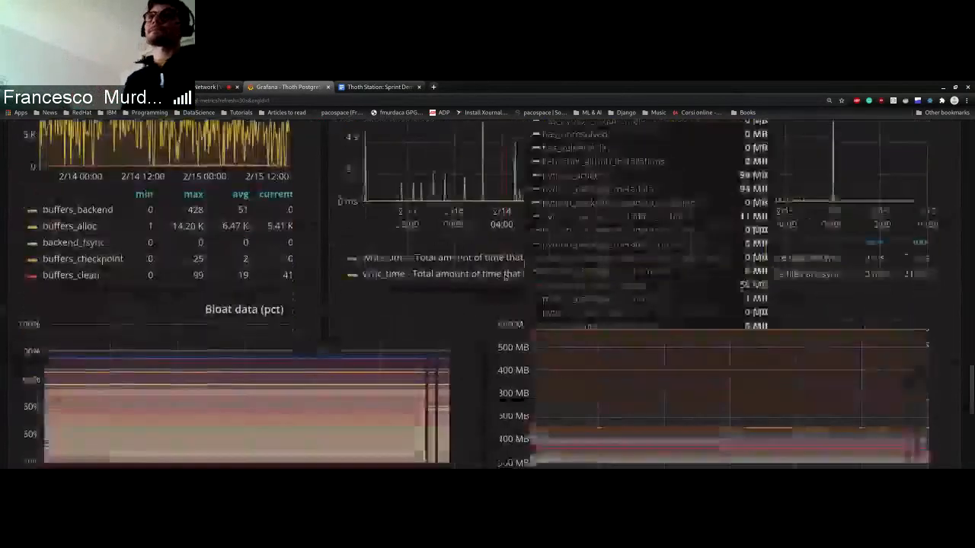